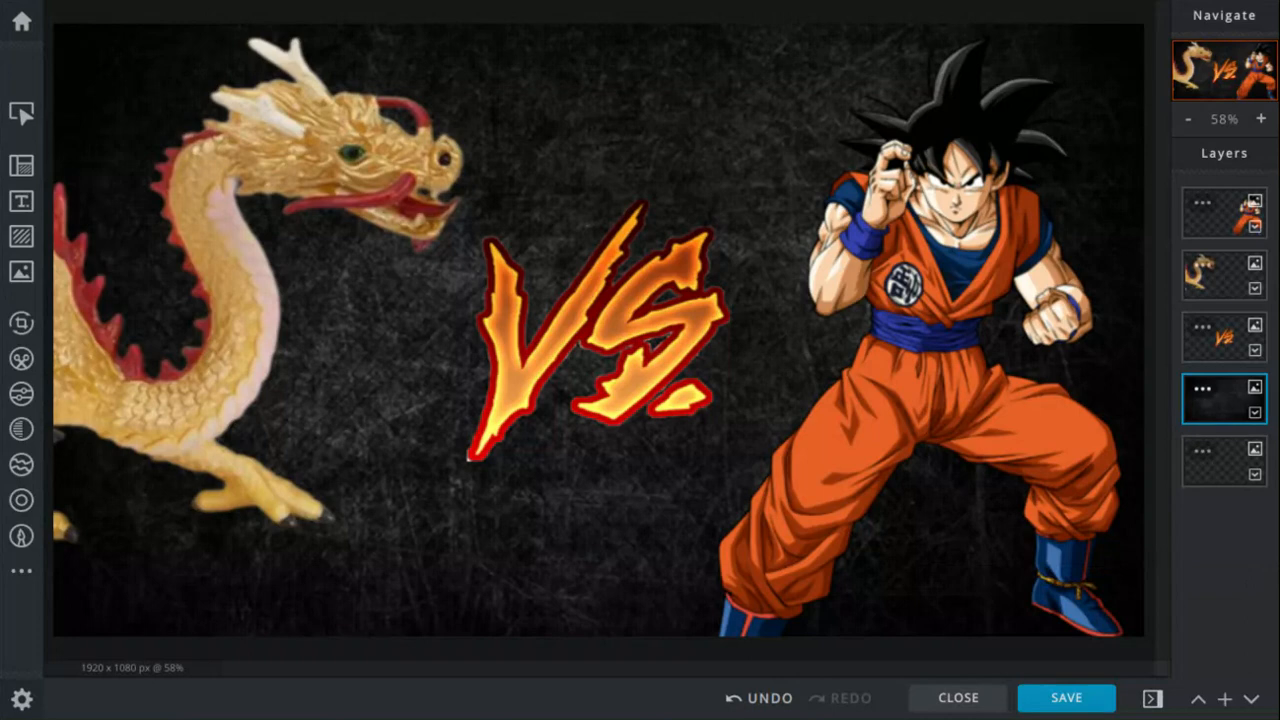
mouse_move(1183, 355)
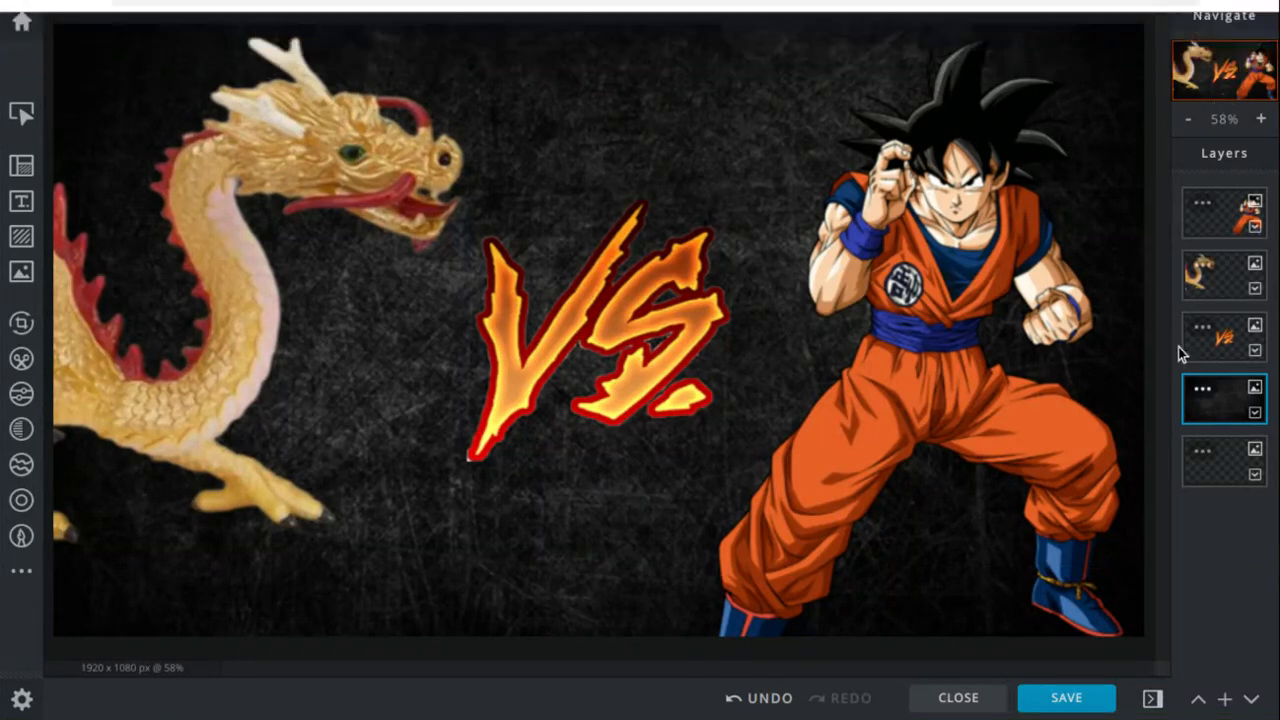
Finish the versus composite with the golden dragon left, Goku right and fiery VS centred.
click(1209, 50)
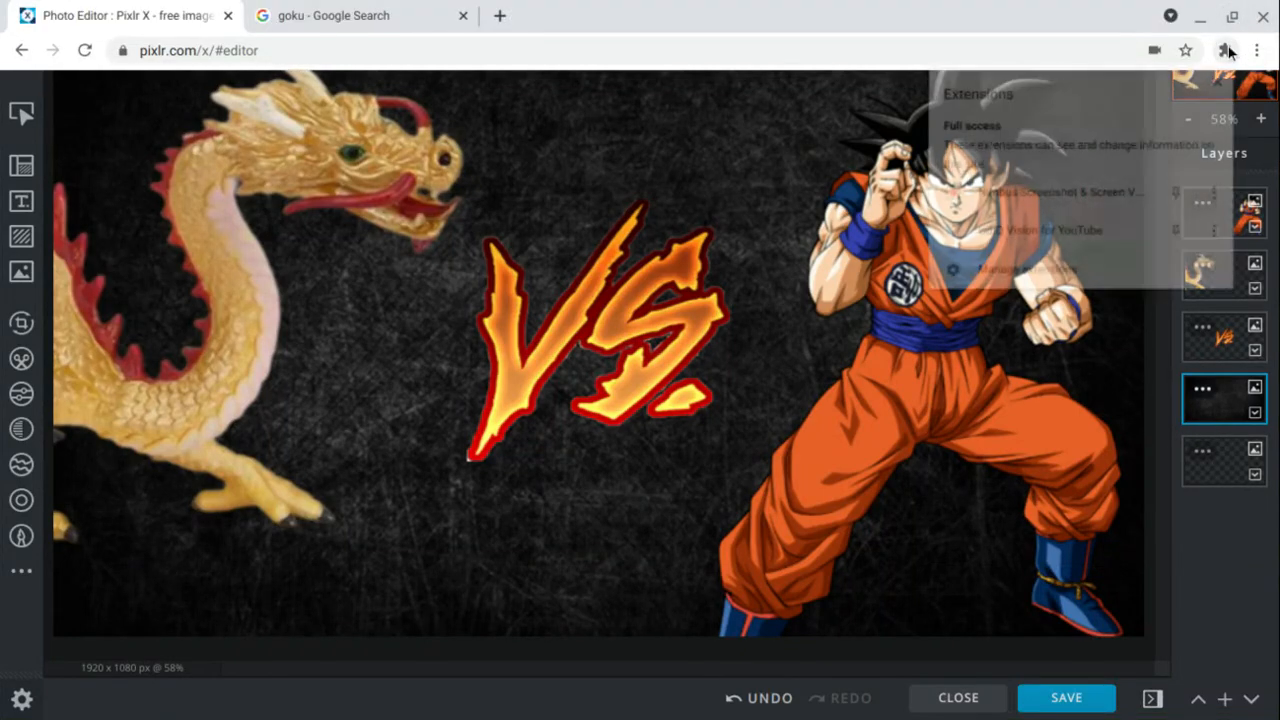